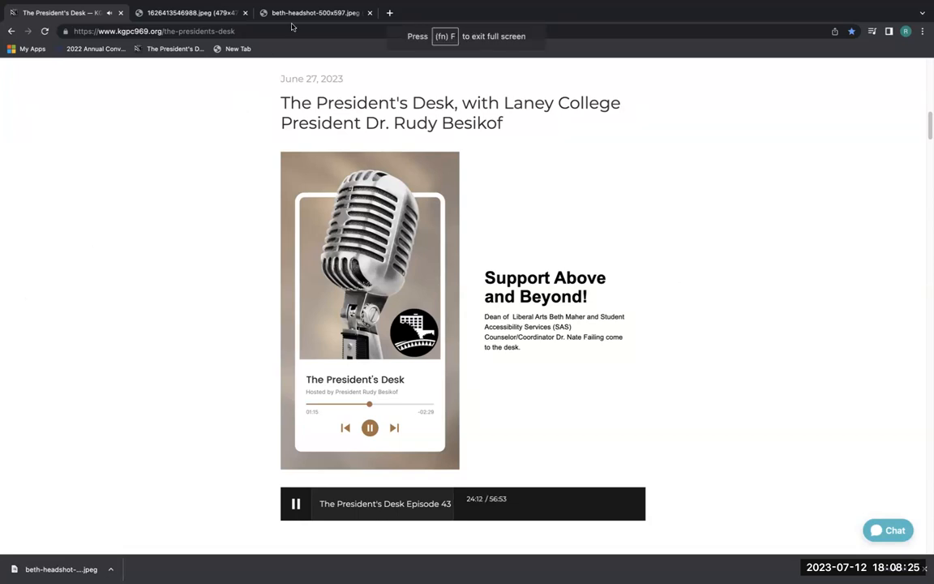
Step: Switch to the beth-headshot-500x597.jpeg tab showing the grey-haired woman's headshot
left_click(314, 13)
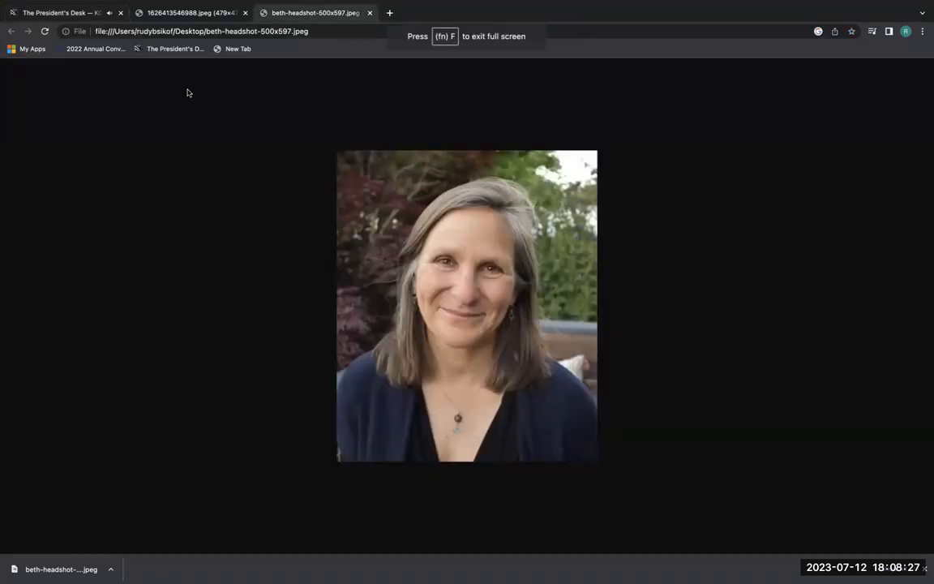